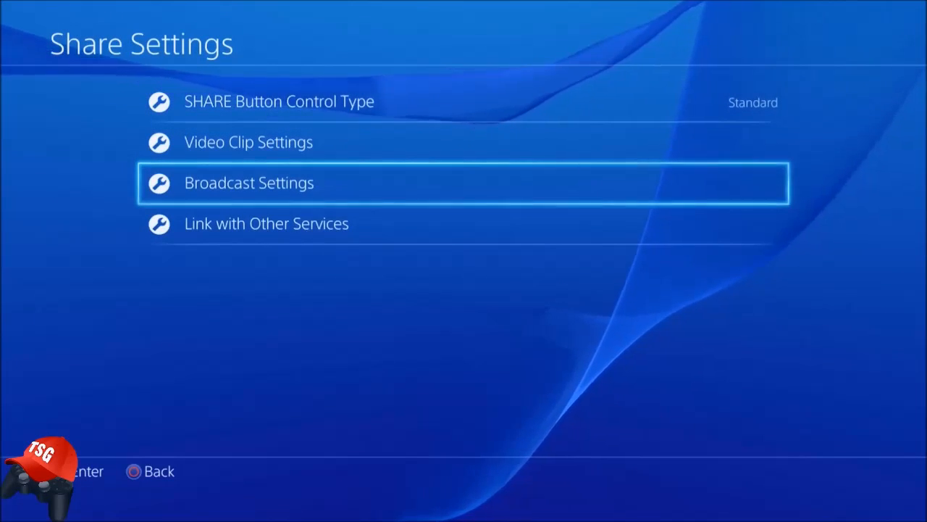
Select Broadcast Settings in the Share Settings list to load its options.
left_click(249, 182)
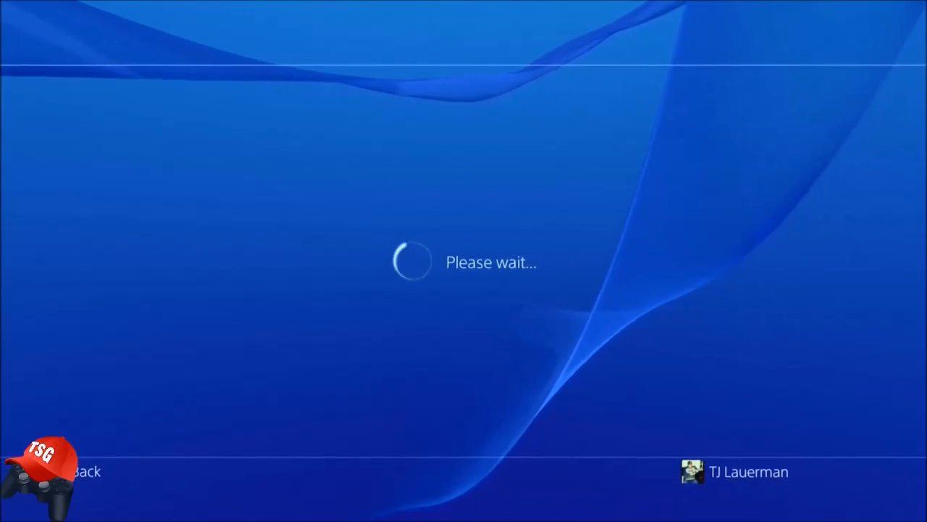